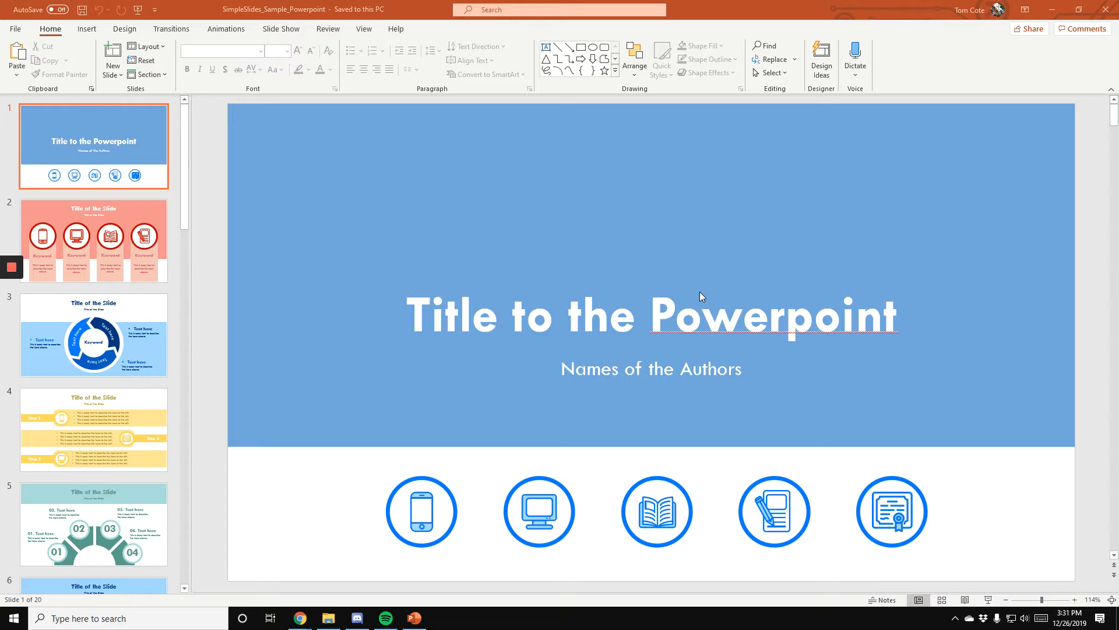
mouse_move(547, 308)
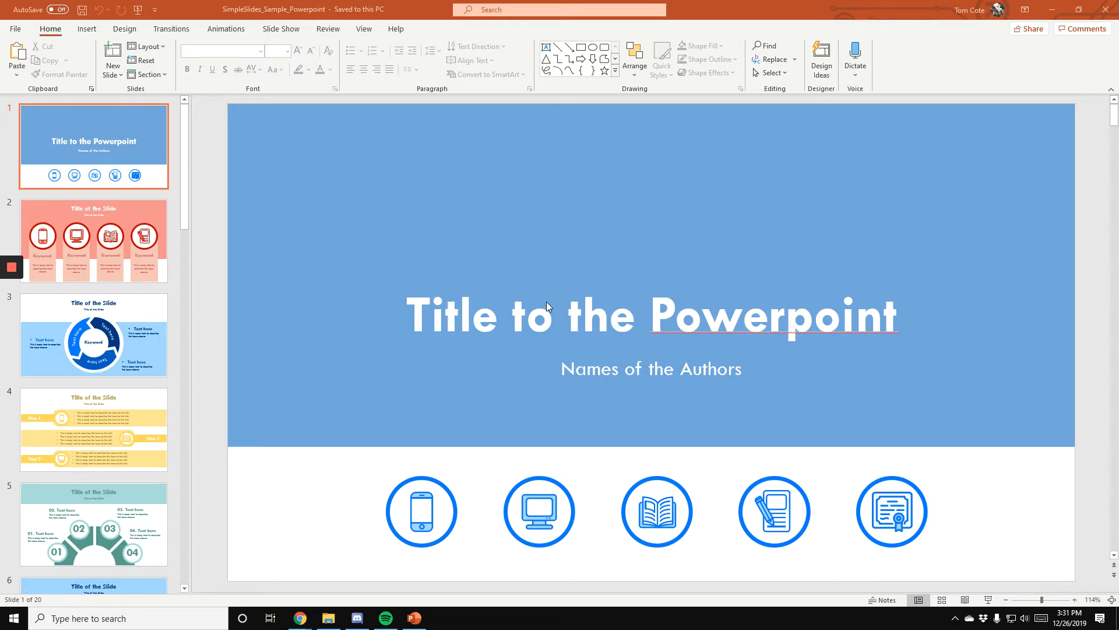
mouse_move(490, 279)
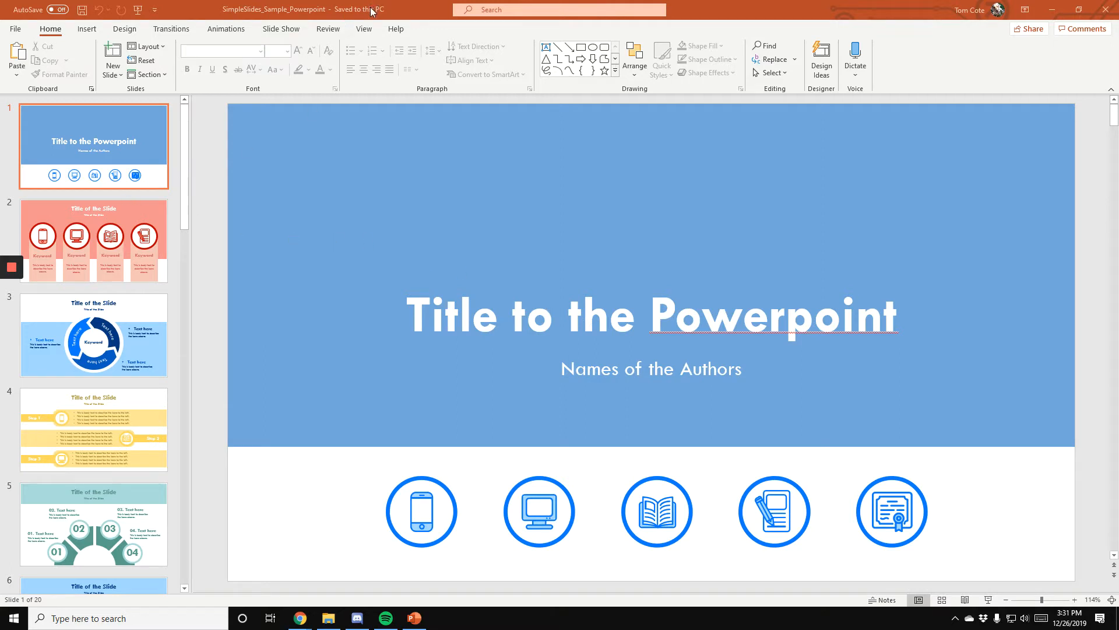
mouse_move(360, 35)
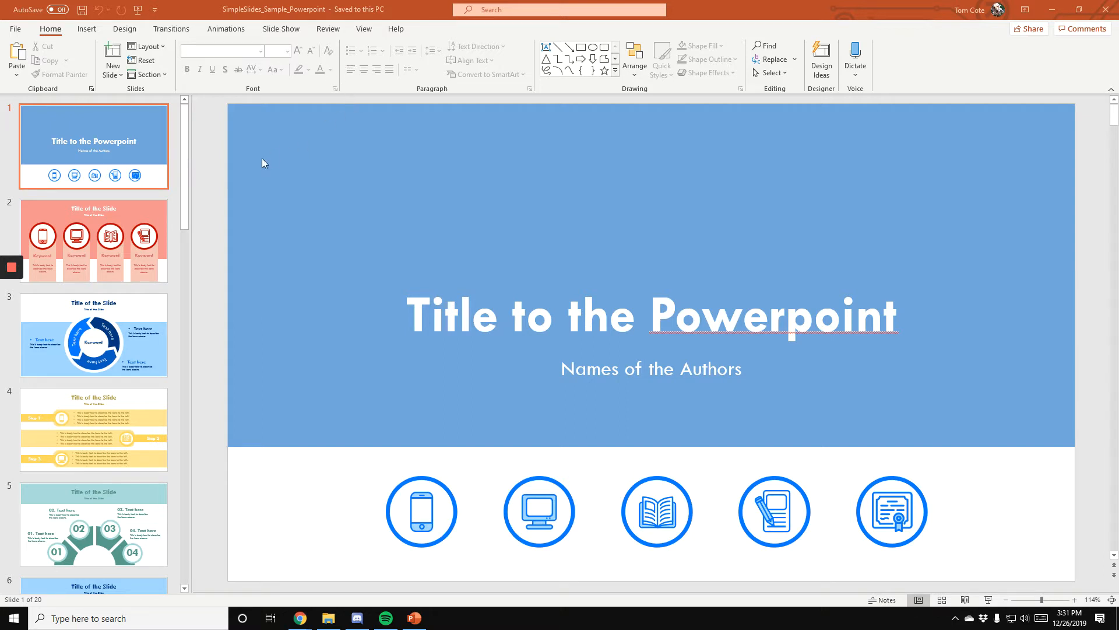
mouse_move(185, 134)
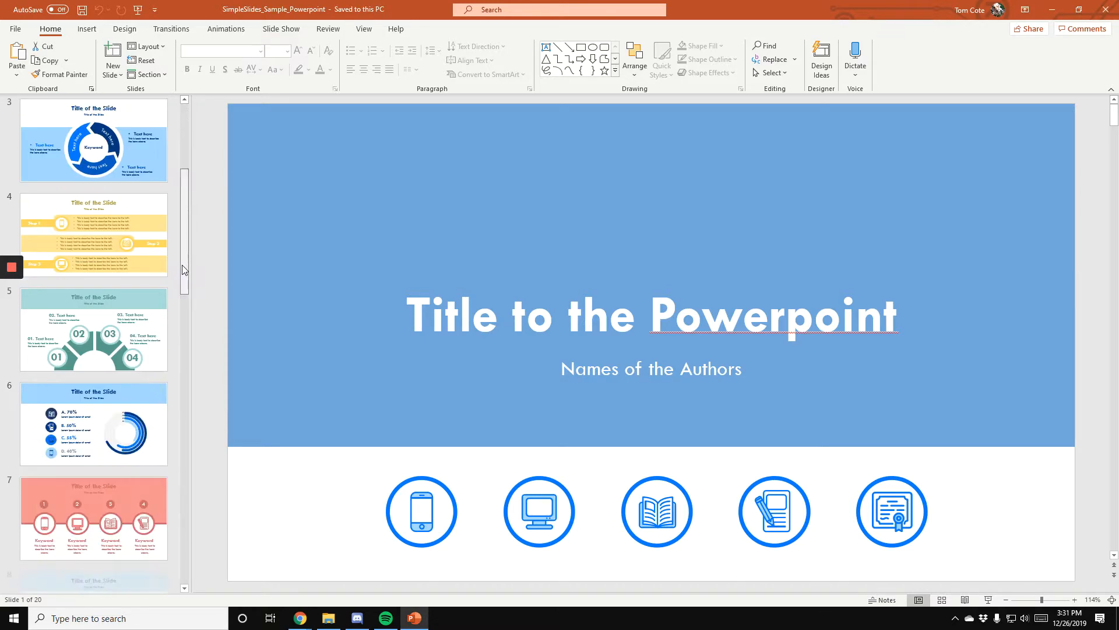
Scroll the slide pane down and open slide 19 with the question-mark icons.
scroll("down", 3)
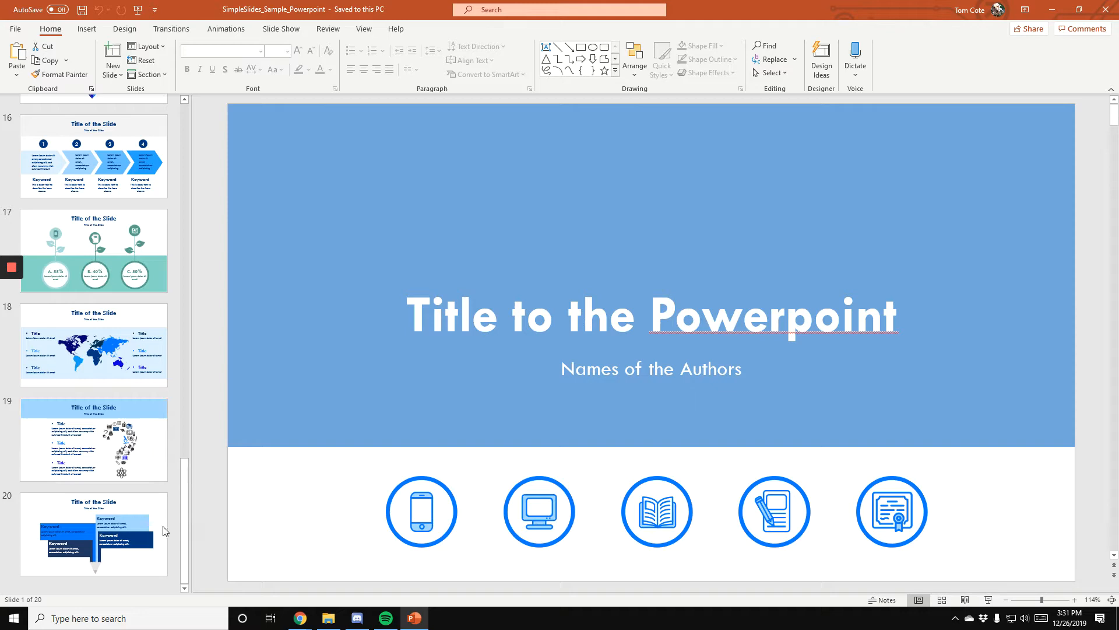
left_click(93, 439)
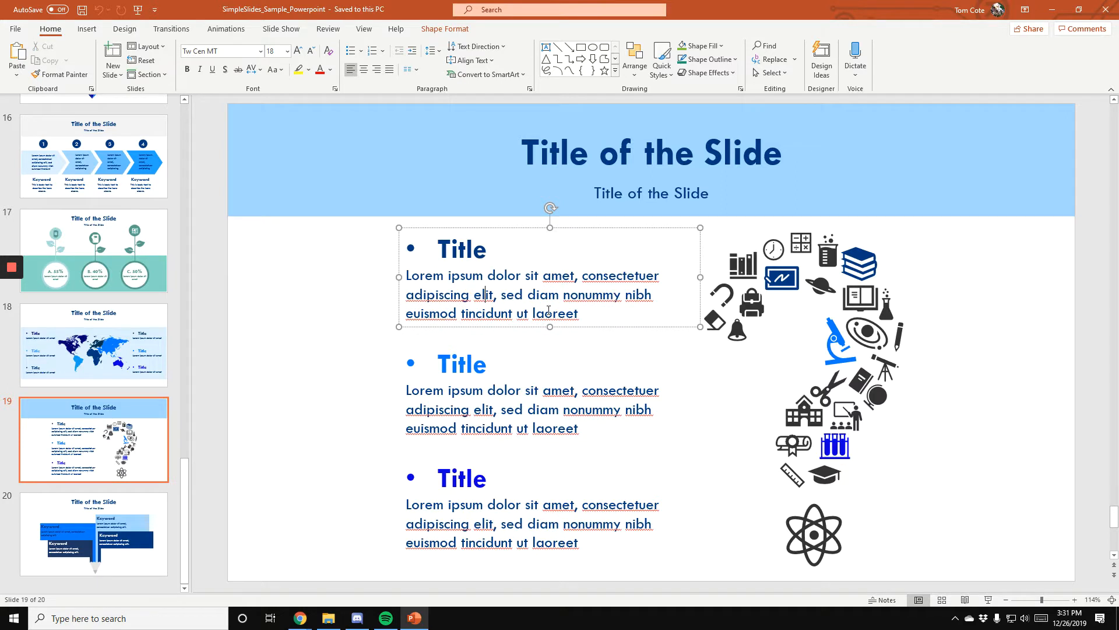
mouse_move(272, 400)
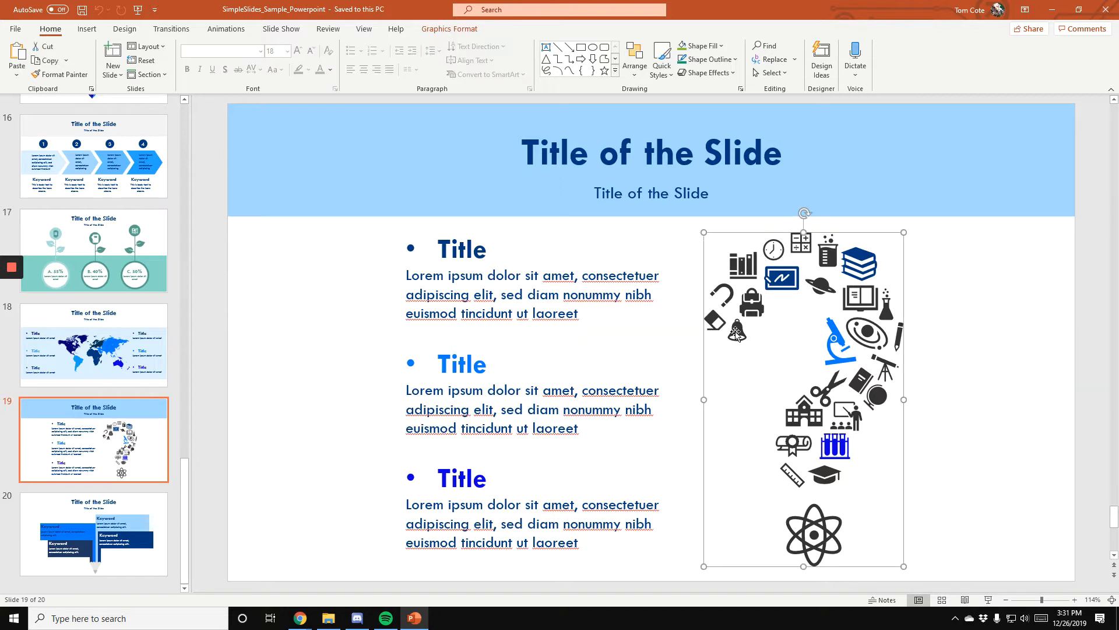
Ungroup the question-mark icon graphic and confirm conversion to a Microsoft Office drawing object.
left_click(448, 28)
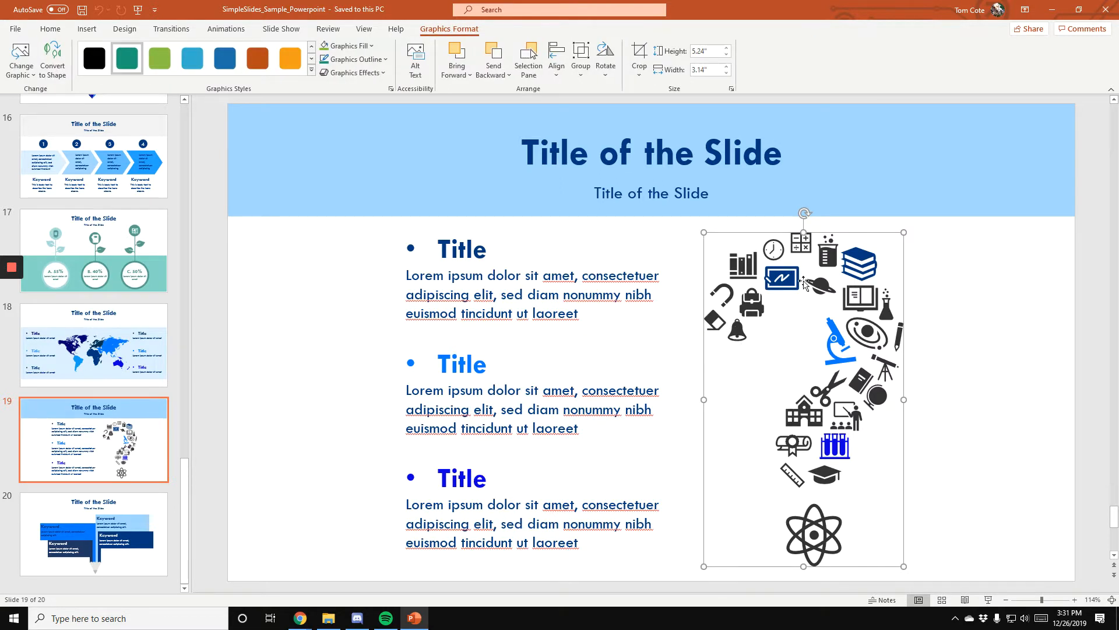
mouse_move(826, 332)
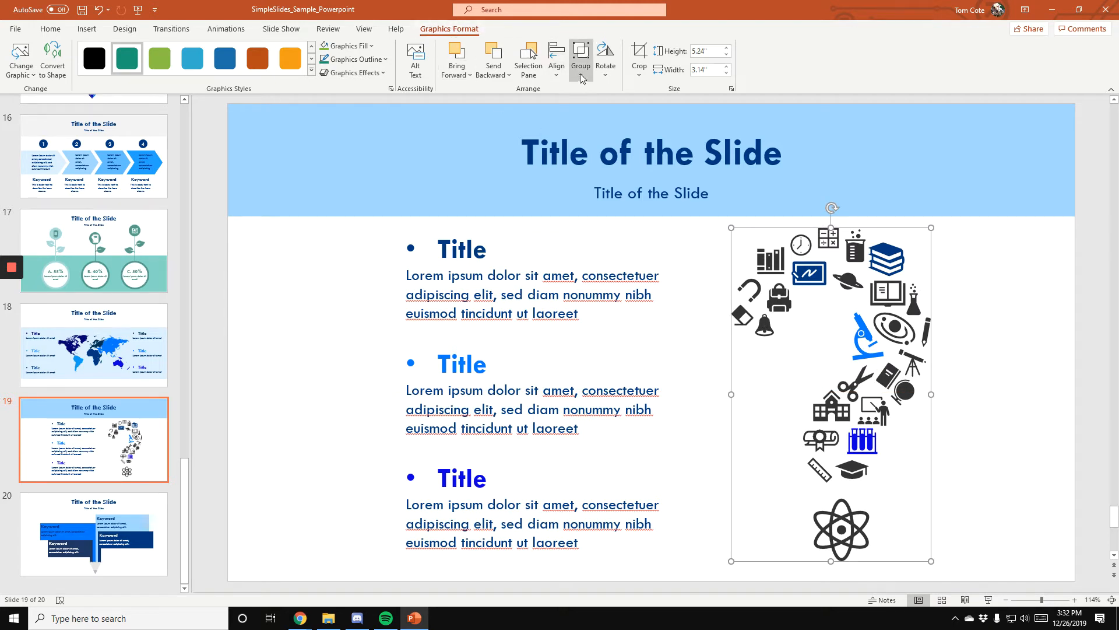
left_click(581, 57)
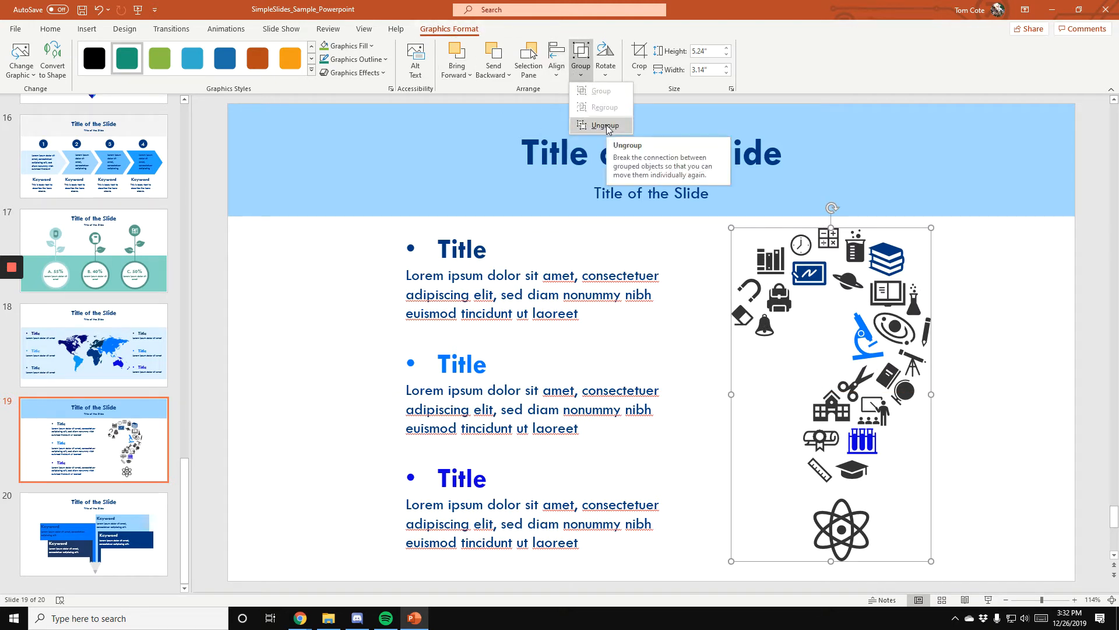
left_click(604, 125)
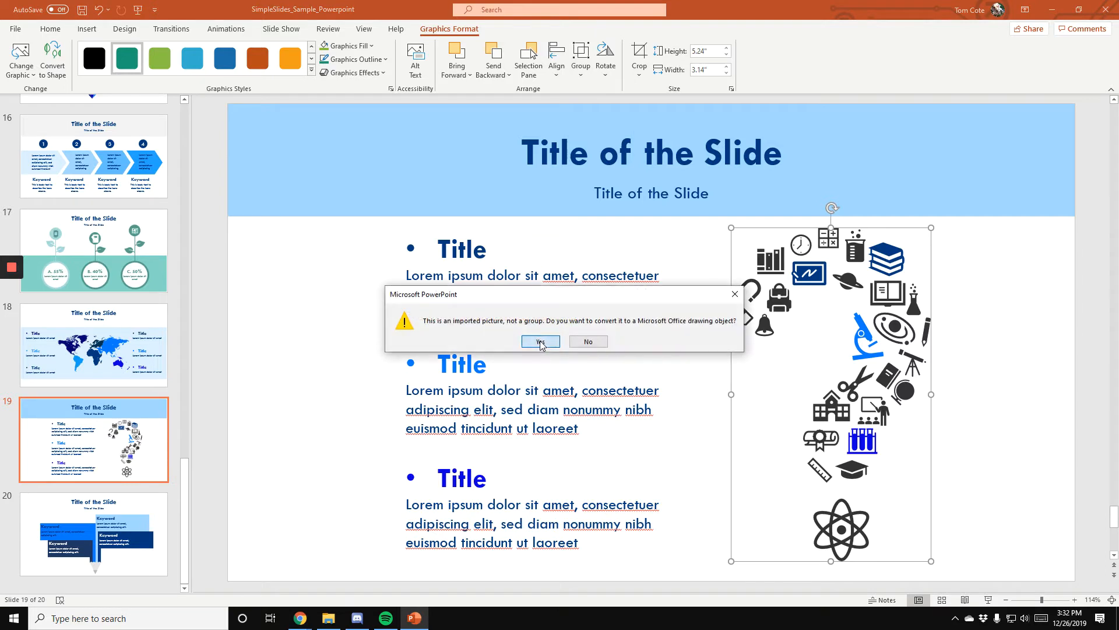
left_click(541, 341)
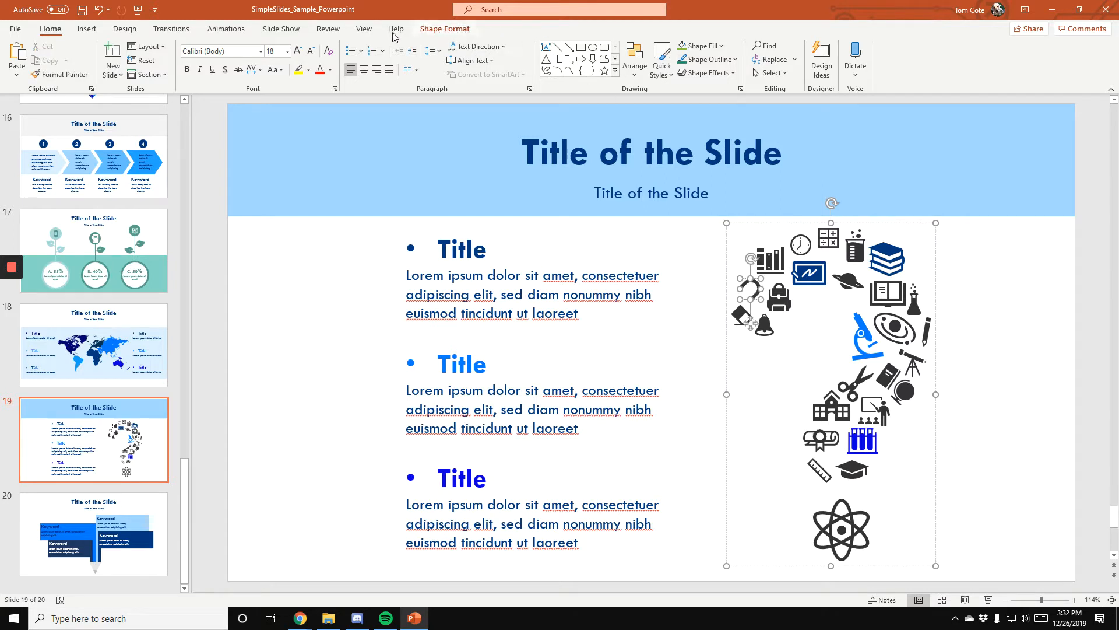
left_click(124, 29)
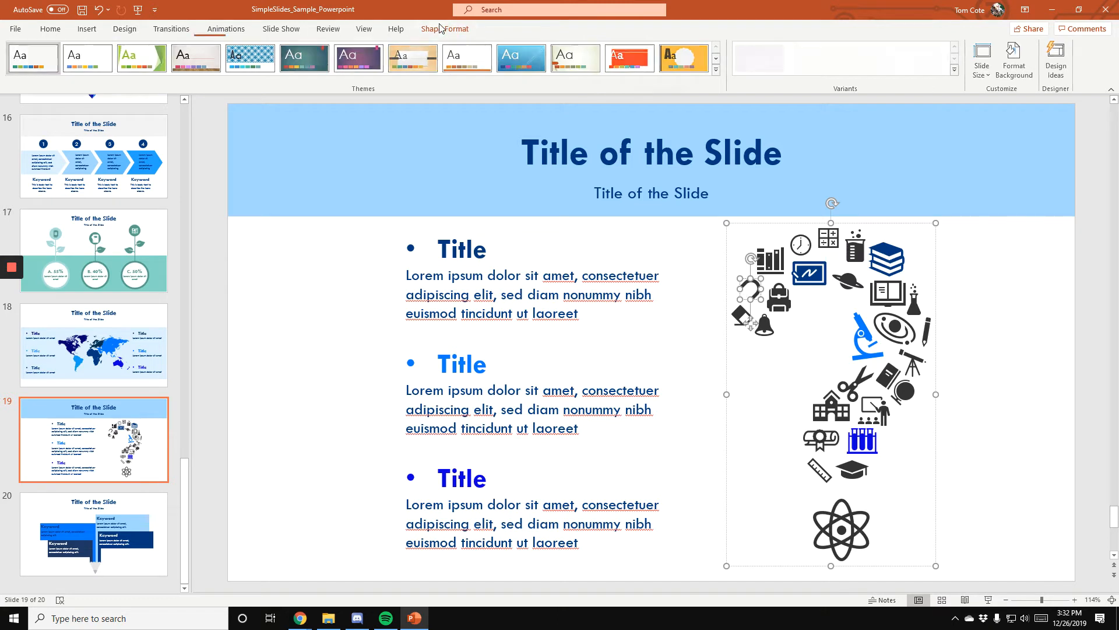
left_click(444, 28)
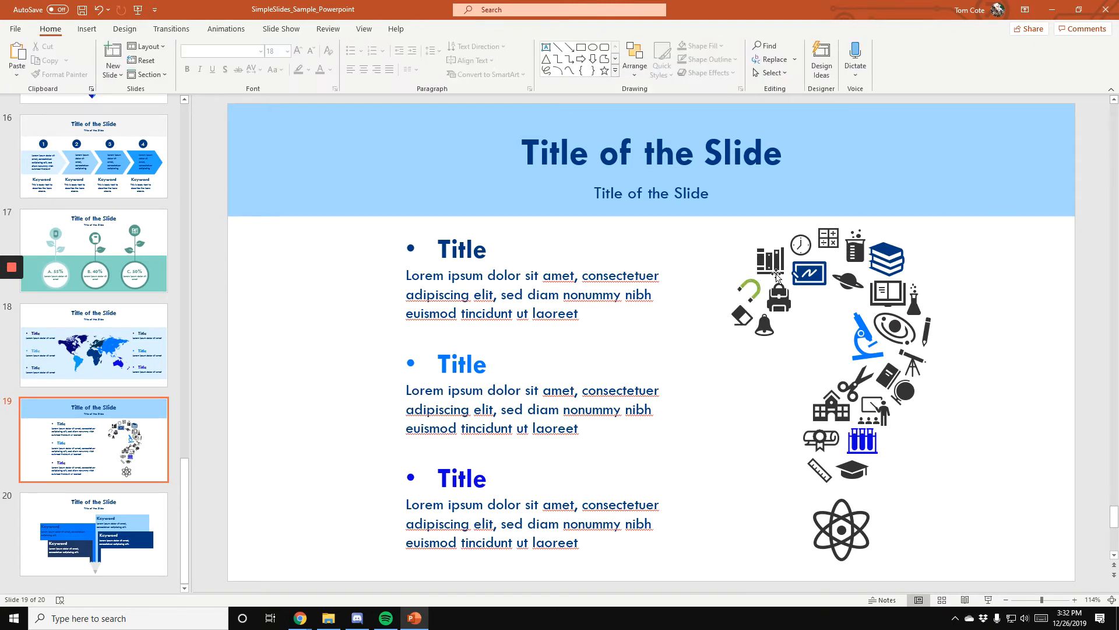
left_click(749, 290)
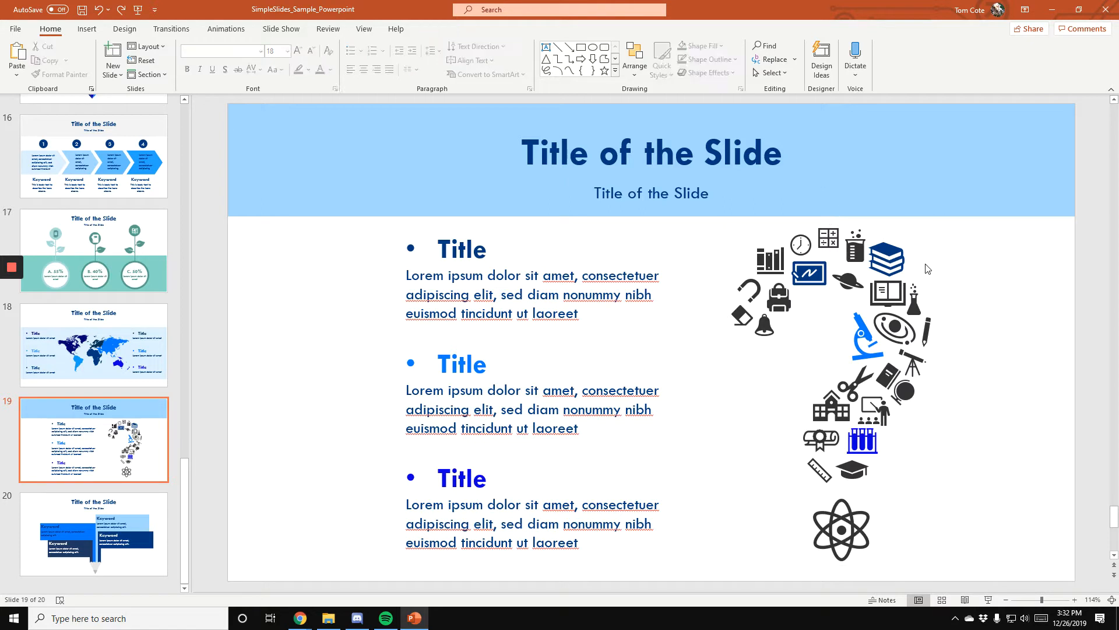
mouse_move(778, 379)
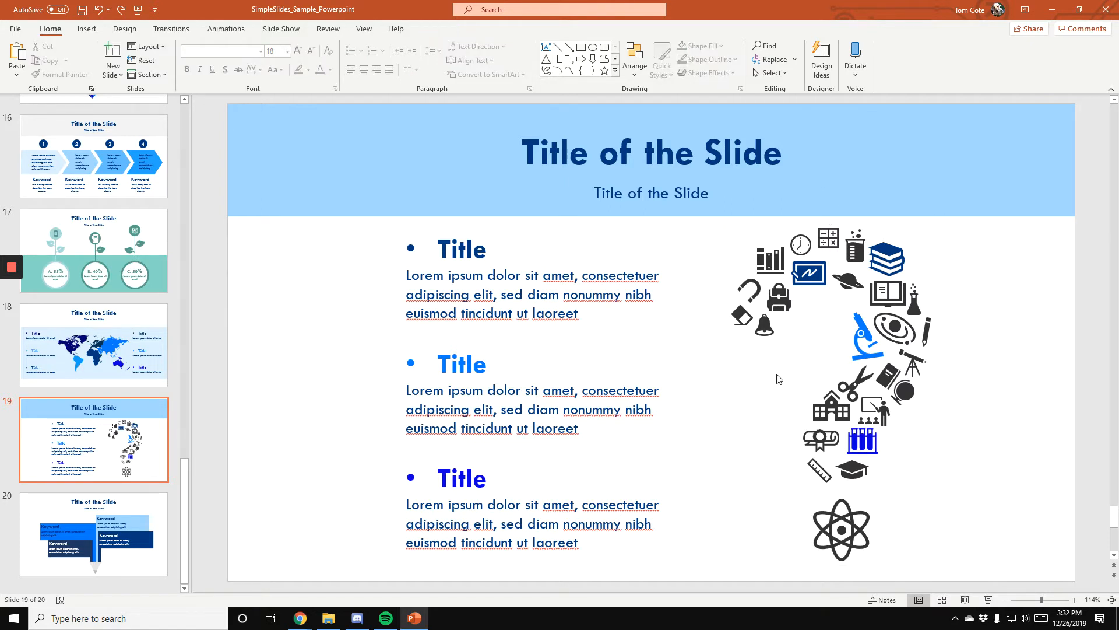
left_click(93, 250)
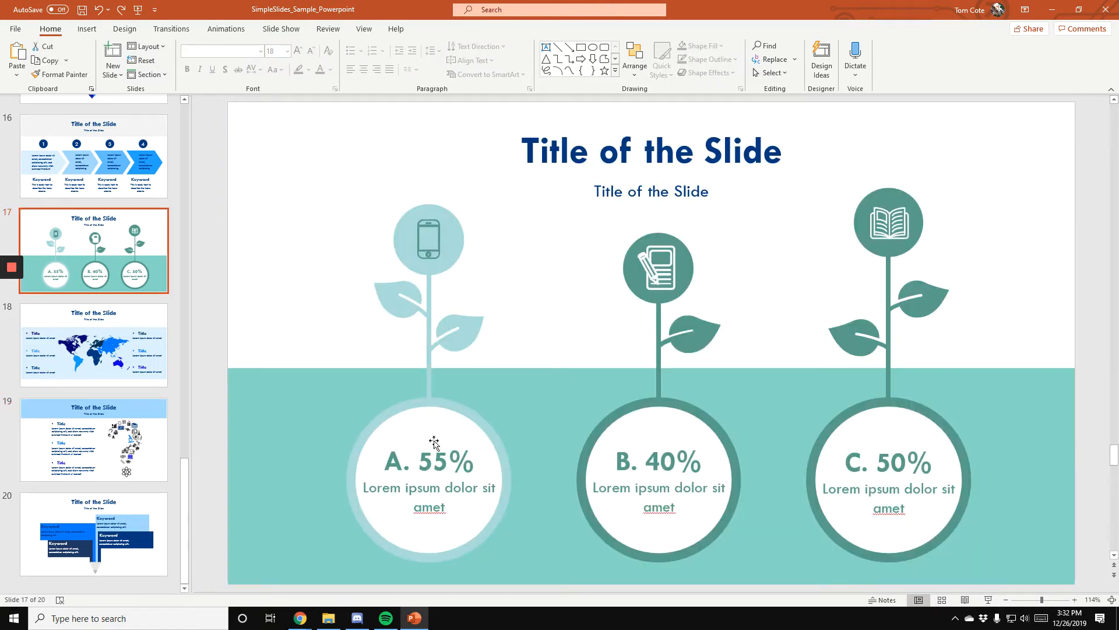
mouse_move(451, 346)
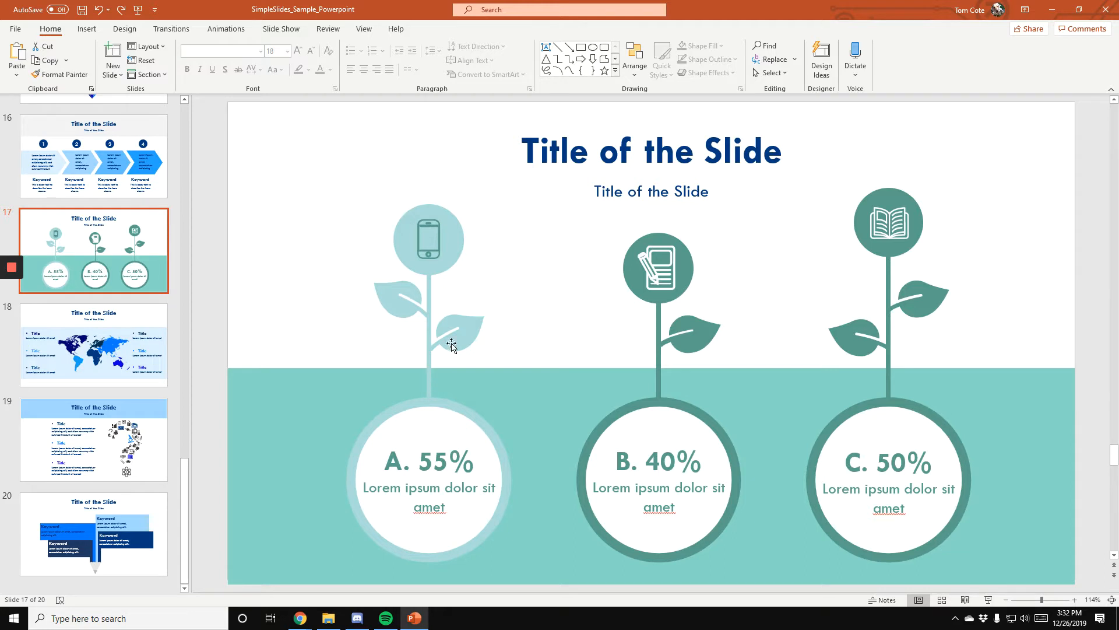
mouse_move(452, 337)
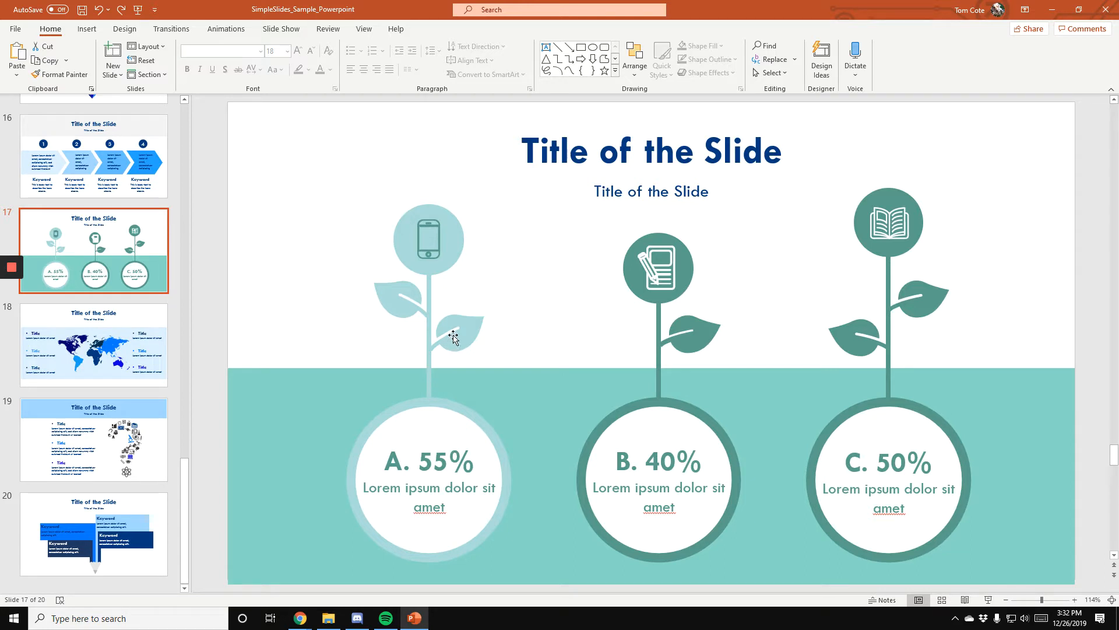
mouse_move(451, 327)
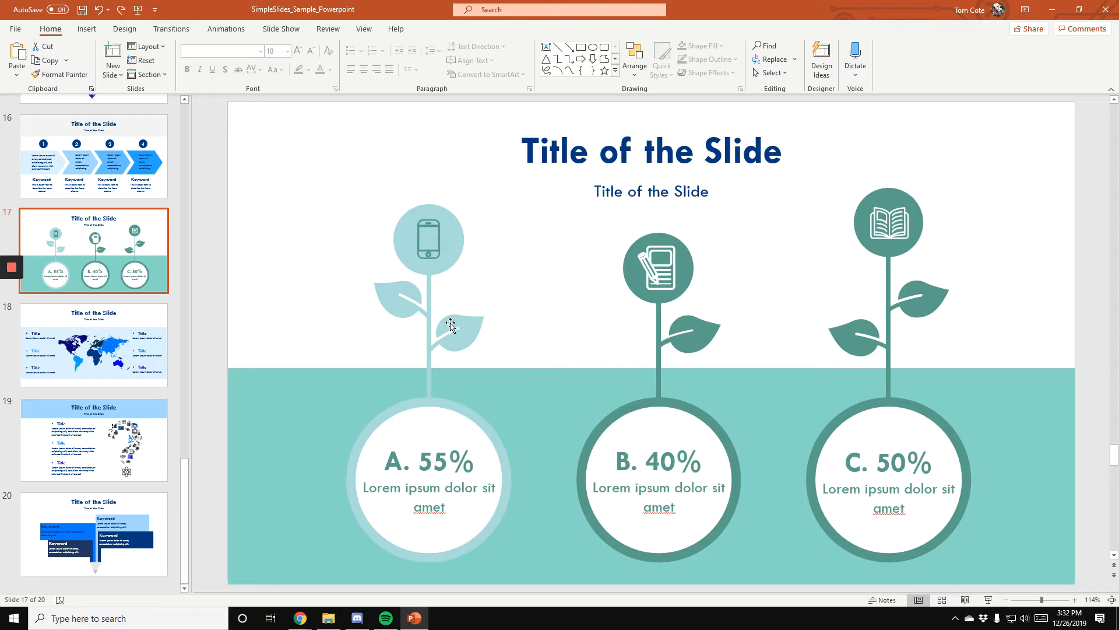
mouse_move(377, 238)
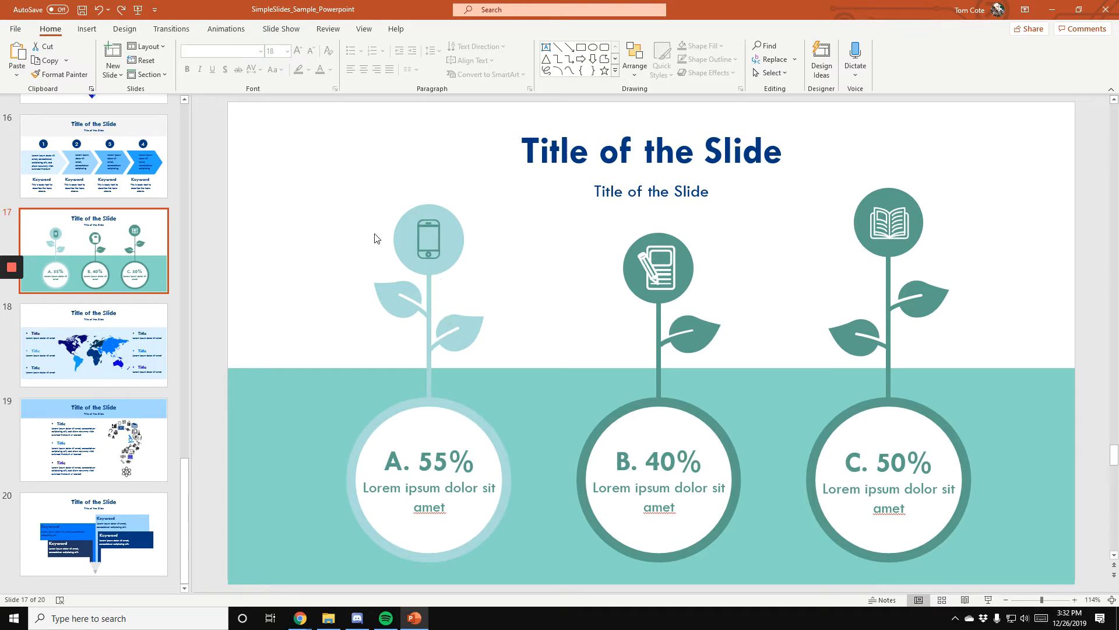
mouse_move(477, 182)
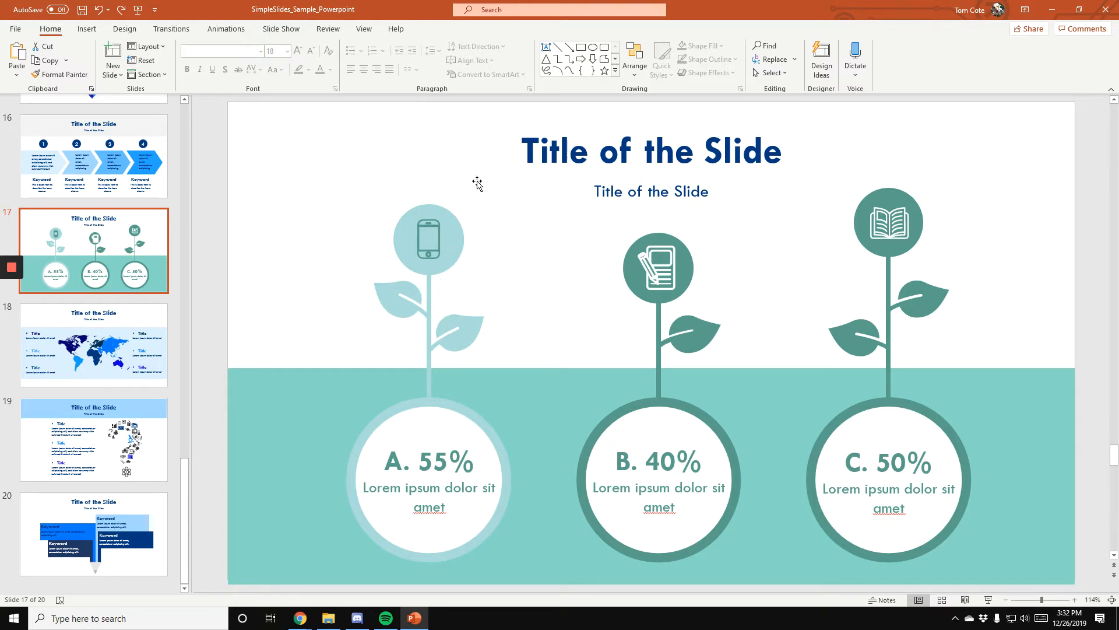
mouse_move(428, 228)
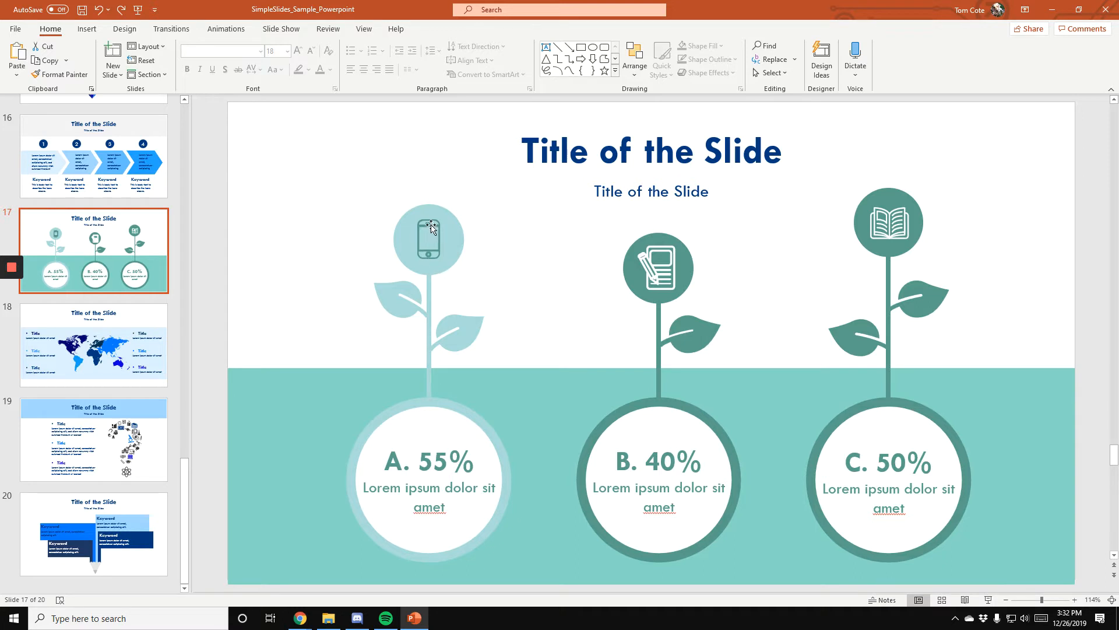
left_click(657, 268)
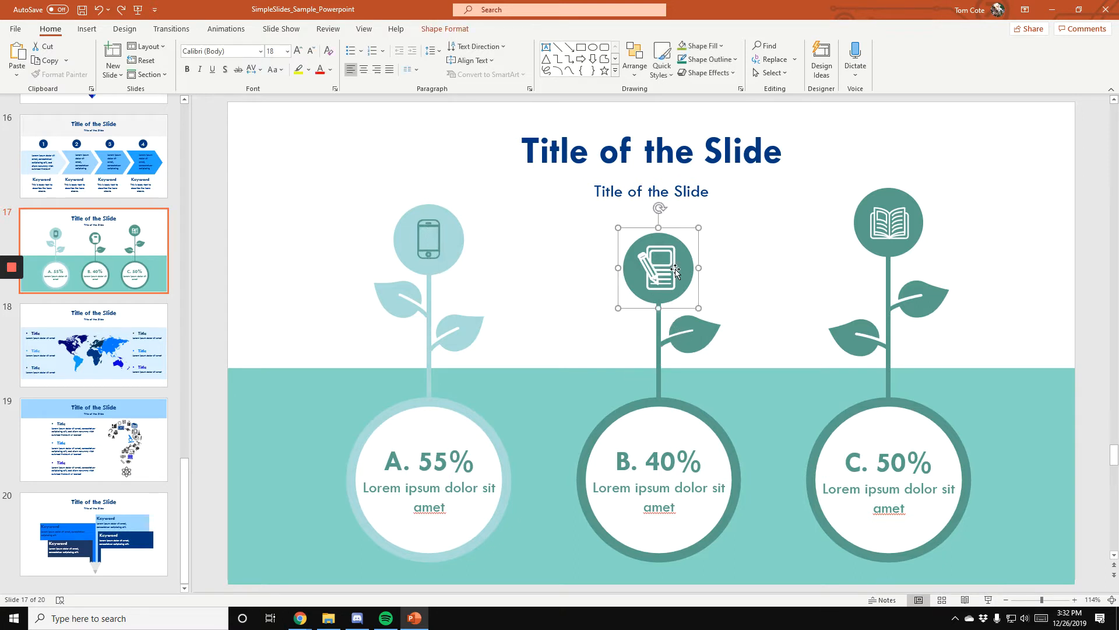
left_click_drag(657, 268, 650, 239)
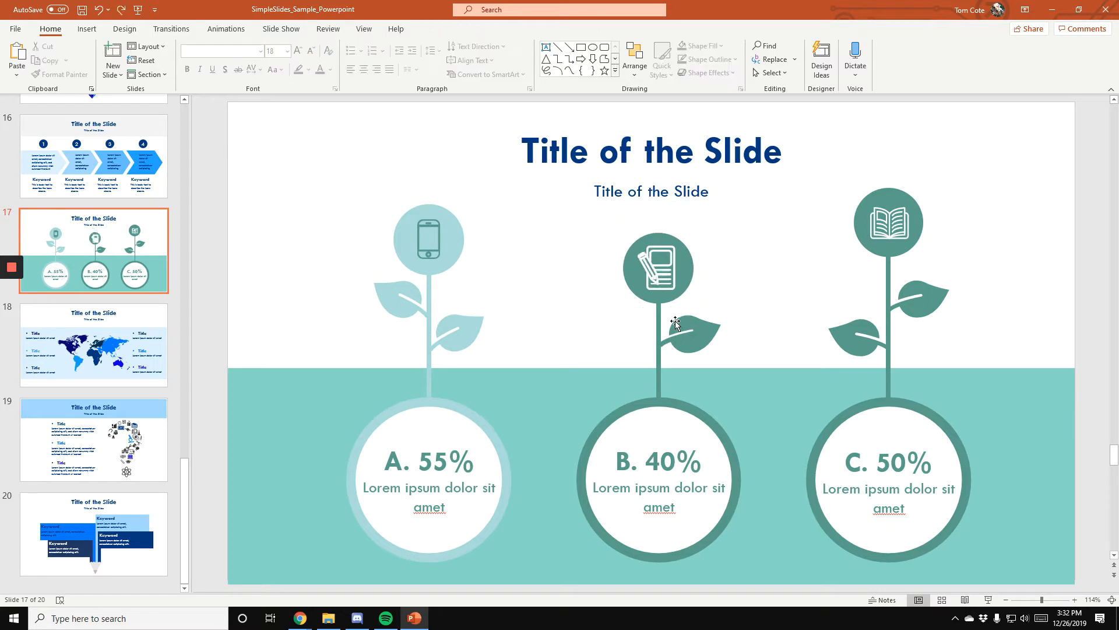
left_click(658, 321)
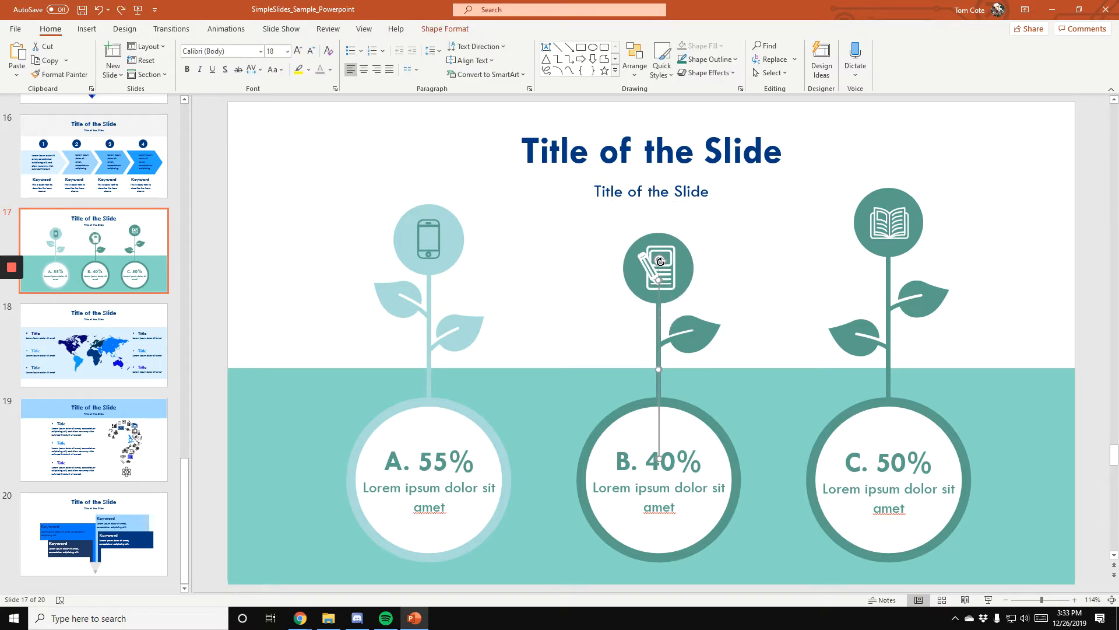
mouse_move(657, 281)
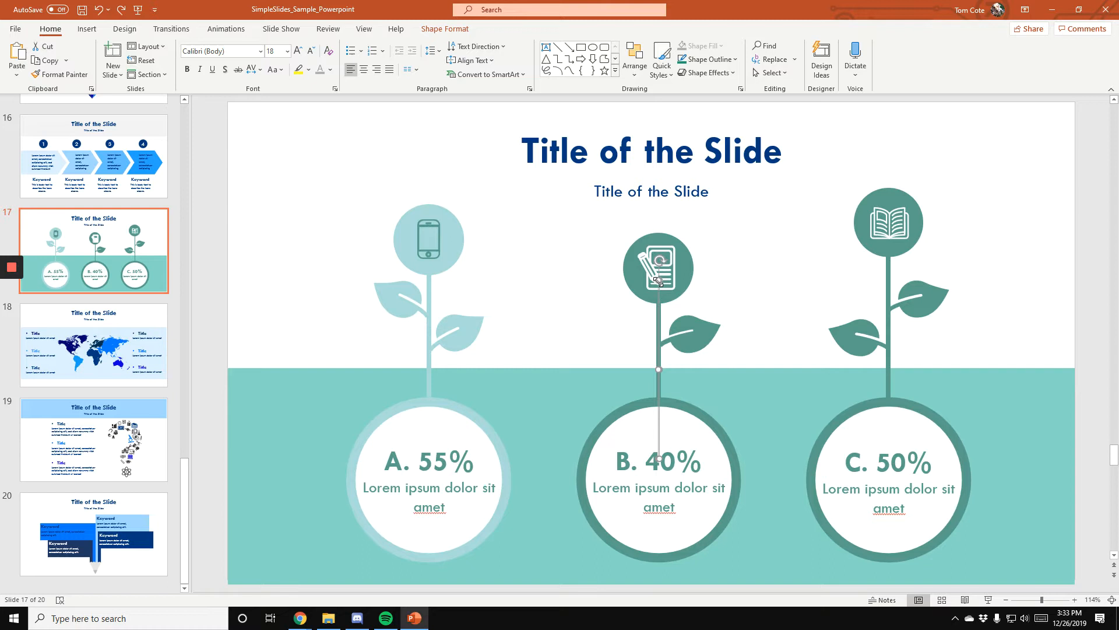
left_click(749, 353)
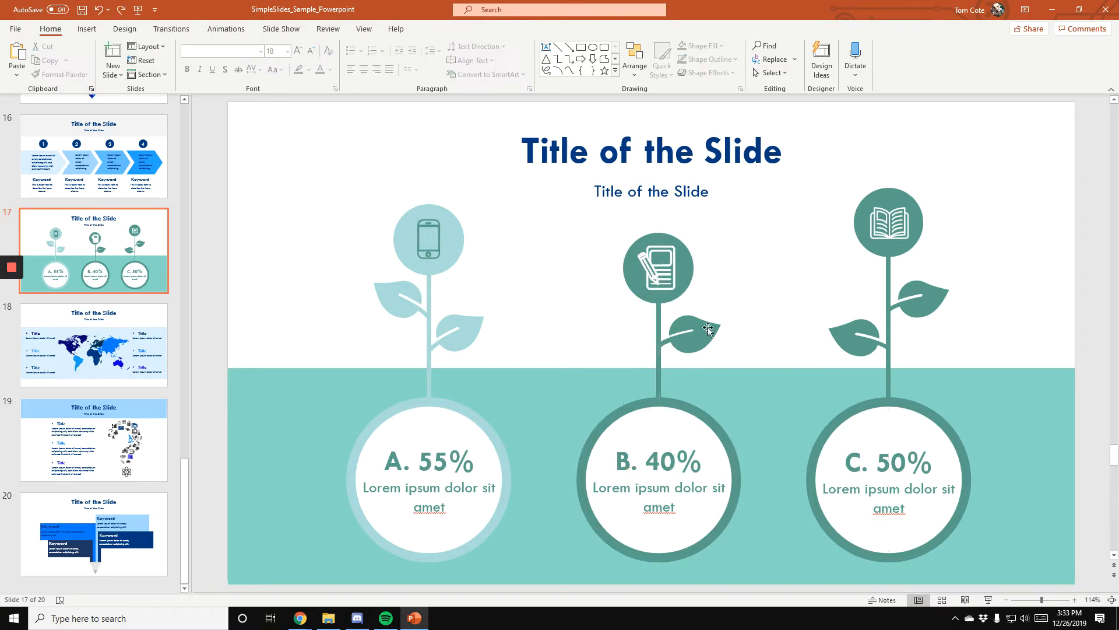
mouse_move(382, 394)
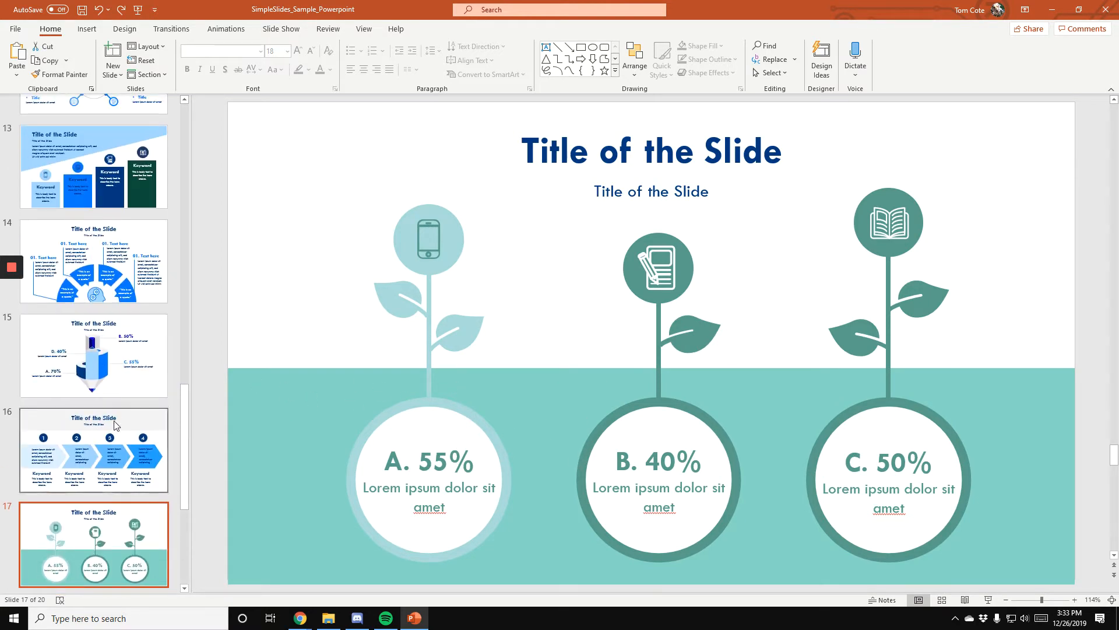
Open slide 10, then go to slide 7 with the four coral numbered icon circles.
left_click(93, 449)
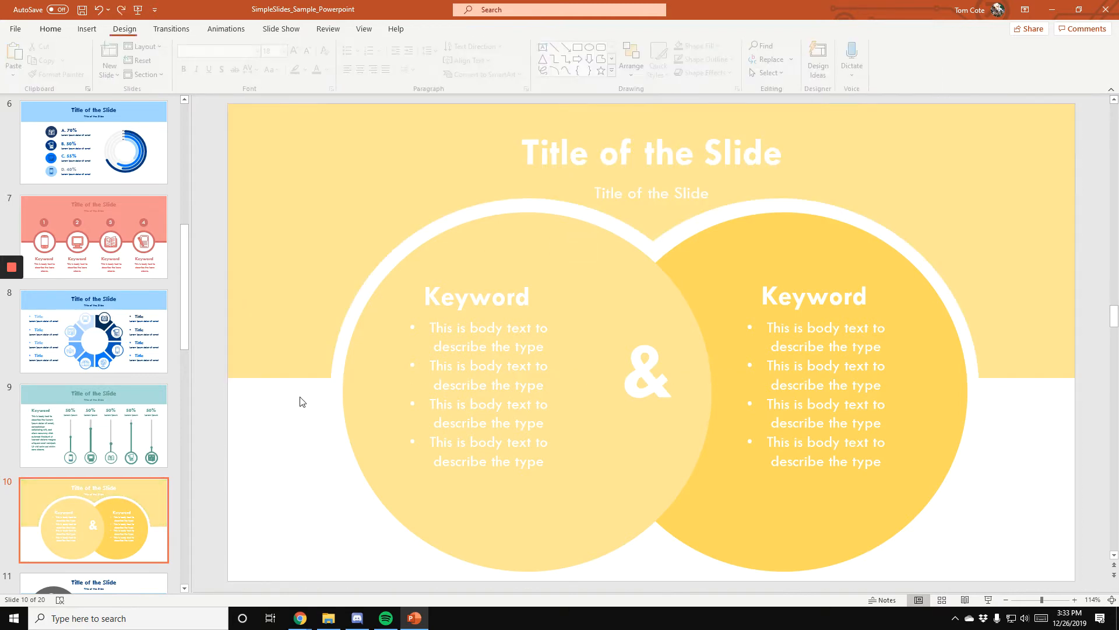
left_click(94, 236)
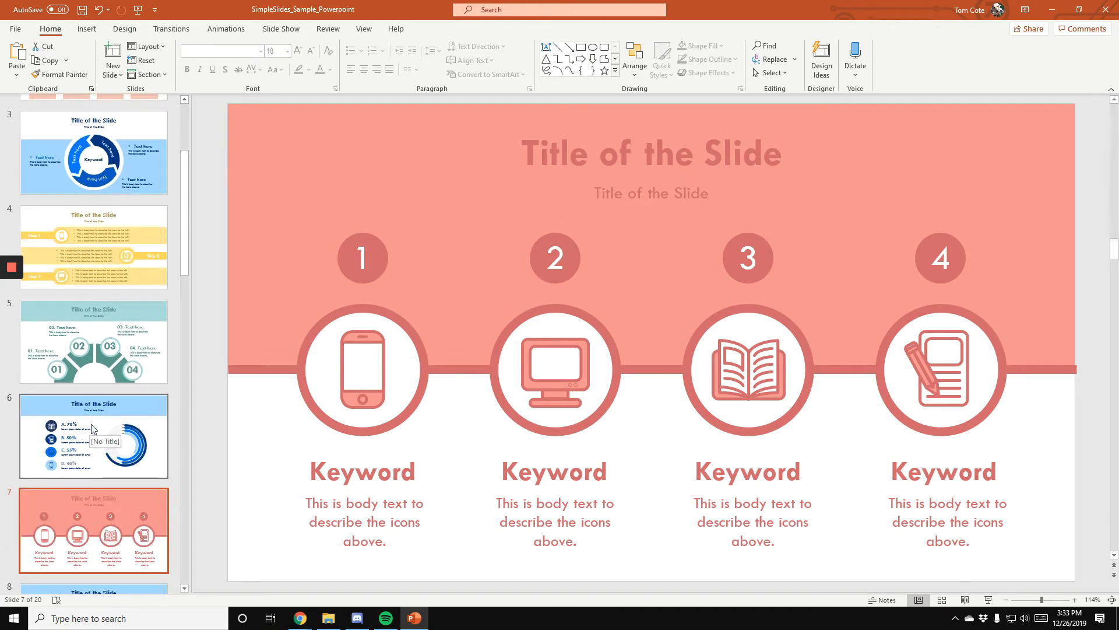
Browse to slide 9 with progress bars, then slide 11 with the head silhouette.
left_click(93, 428)
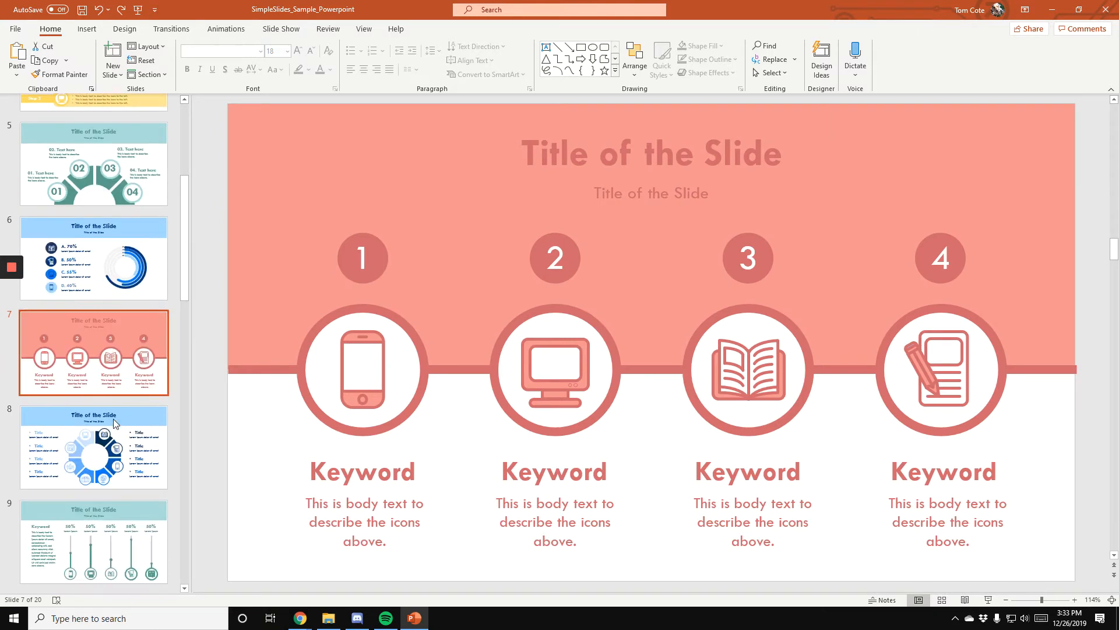
left_click(93, 360)
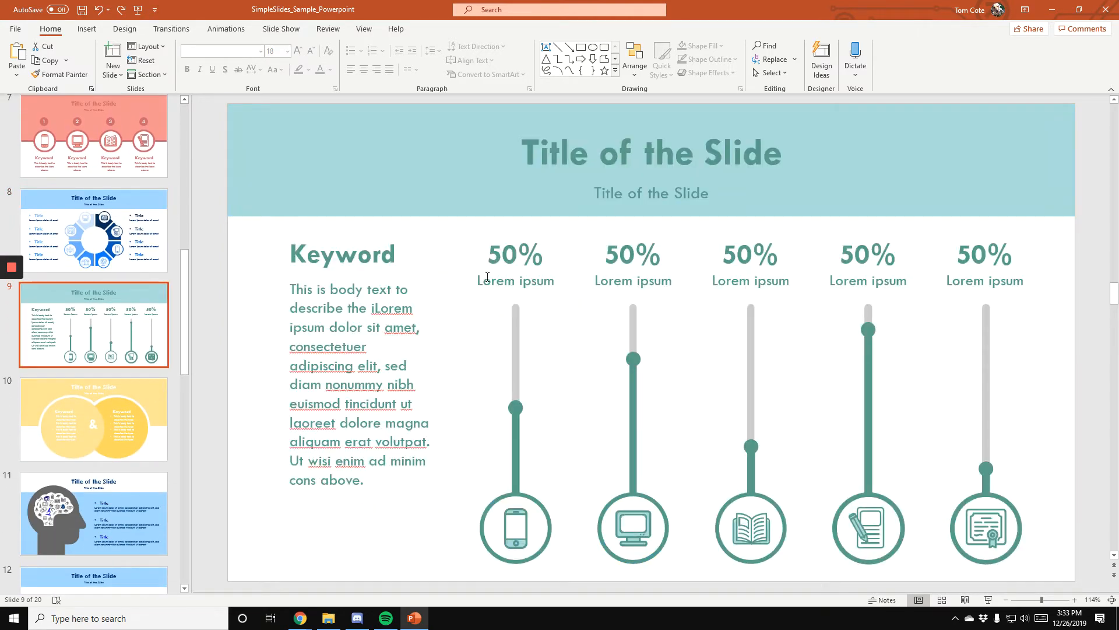
left_click(515, 257)
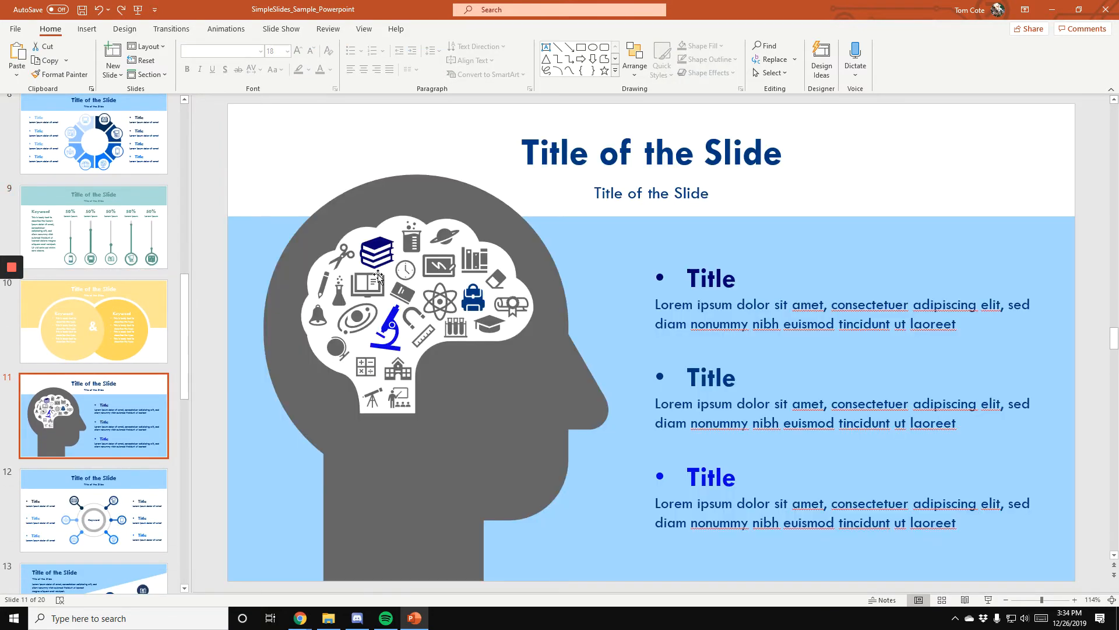
Select slide 11's light blue background rectangle, then open slide 8 with the icon ring.
left_click(379, 278)
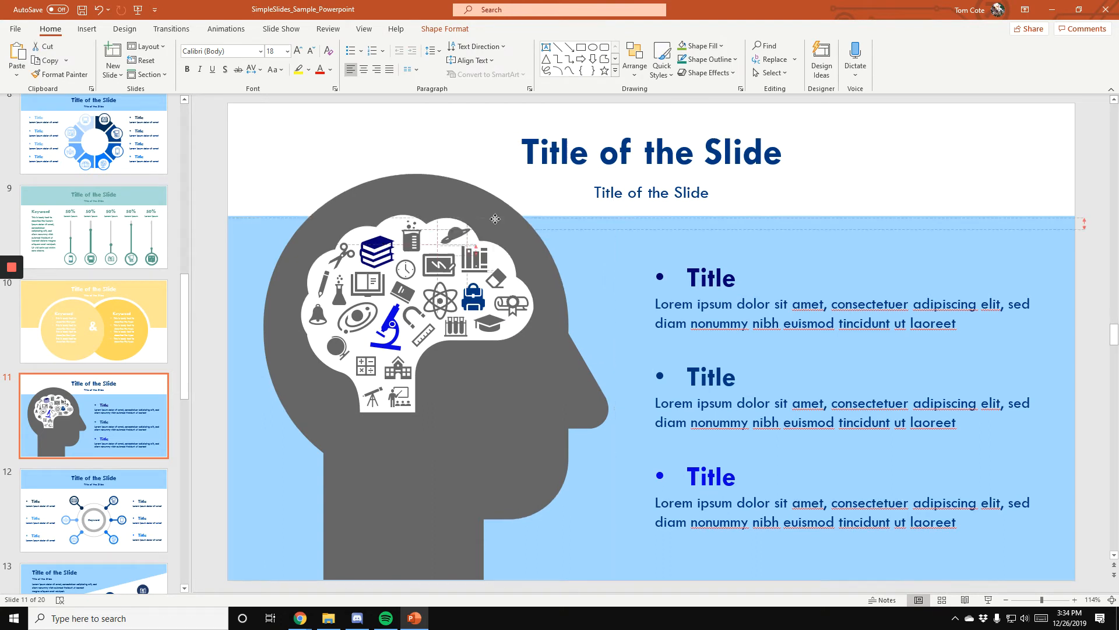
left_click(495, 219)
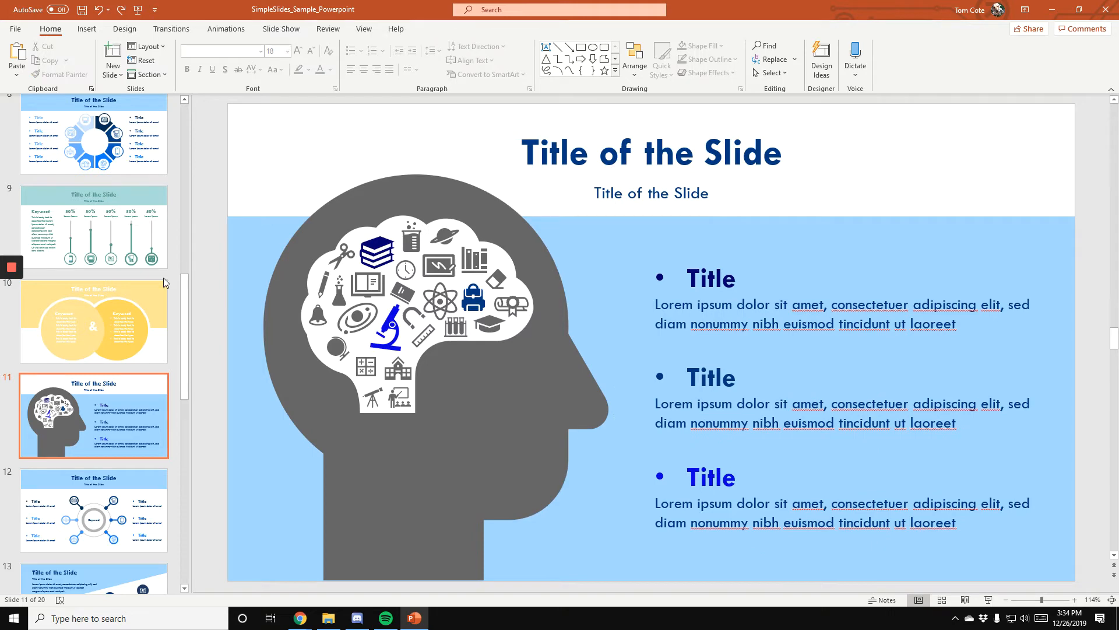
left_click(93, 314)
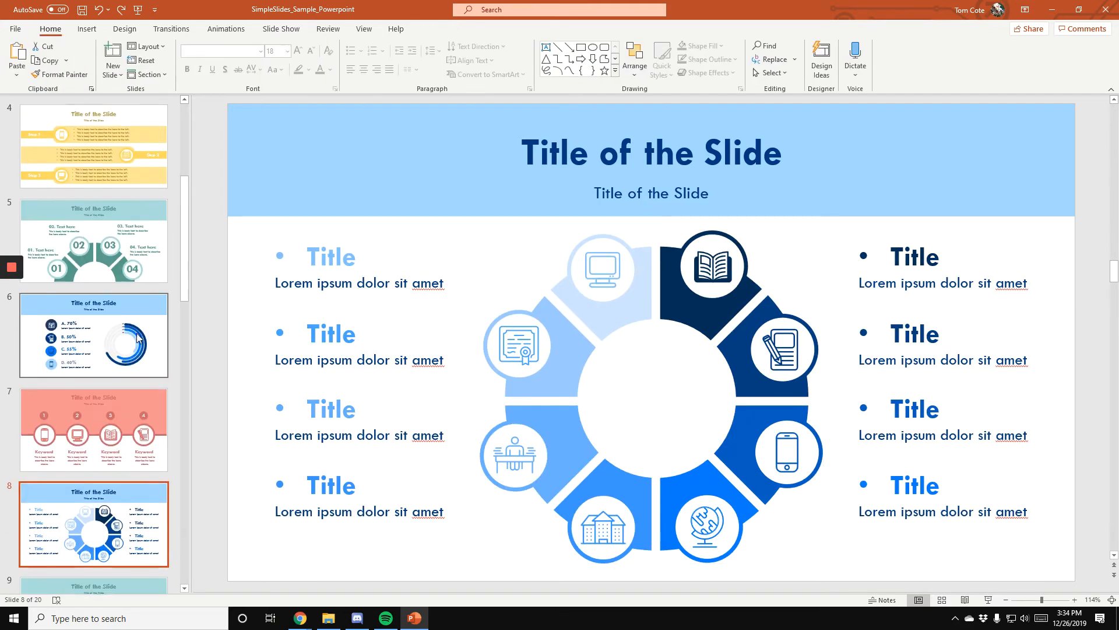
Return to slide 11, select the planet icon, then deselect it leaving it unchanged.
left_click(93, 464)
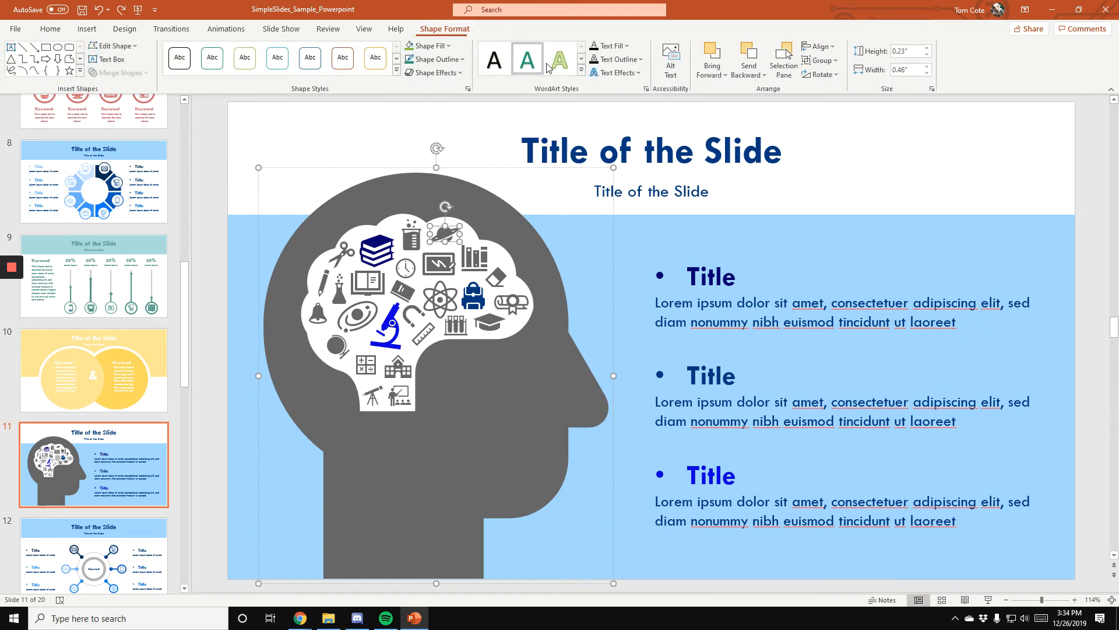
left_click(527, 58)
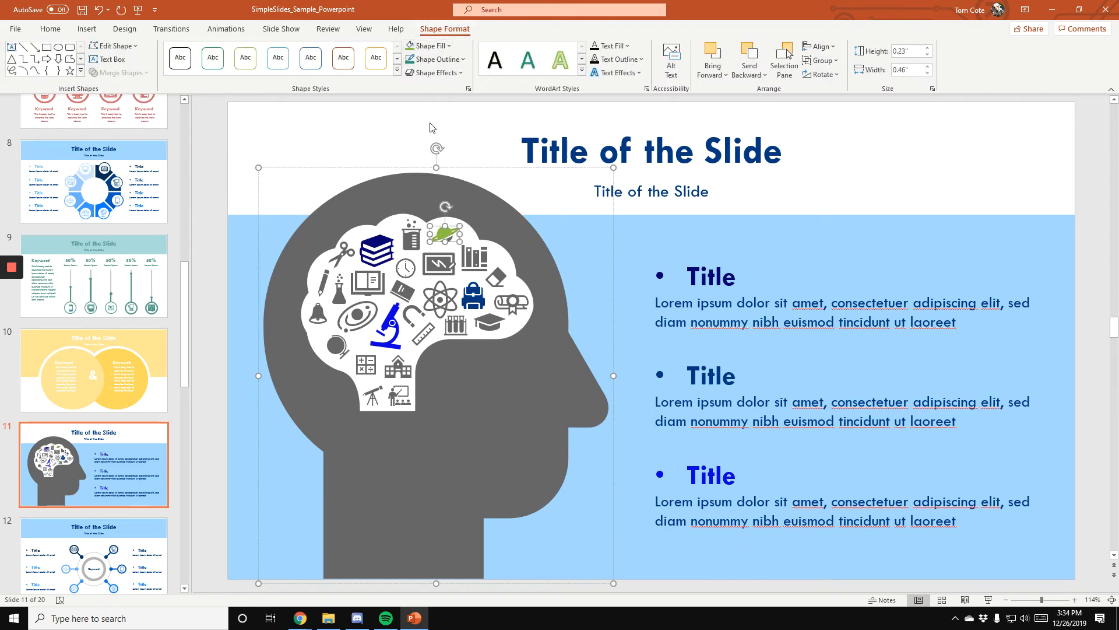
left_click(49, 29)
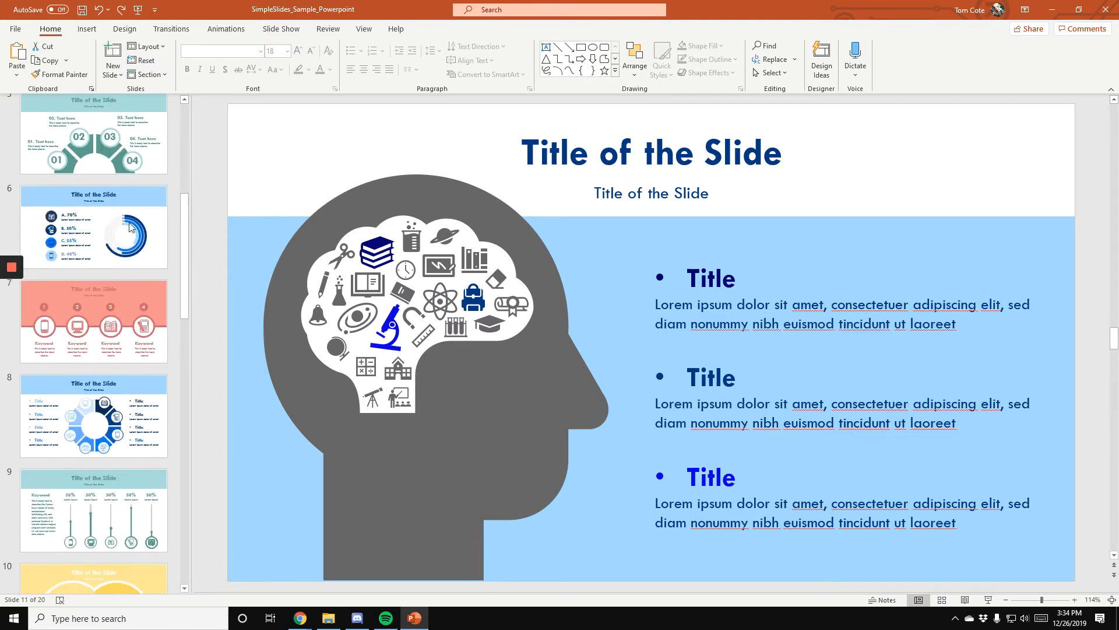
scroll("down", 3)
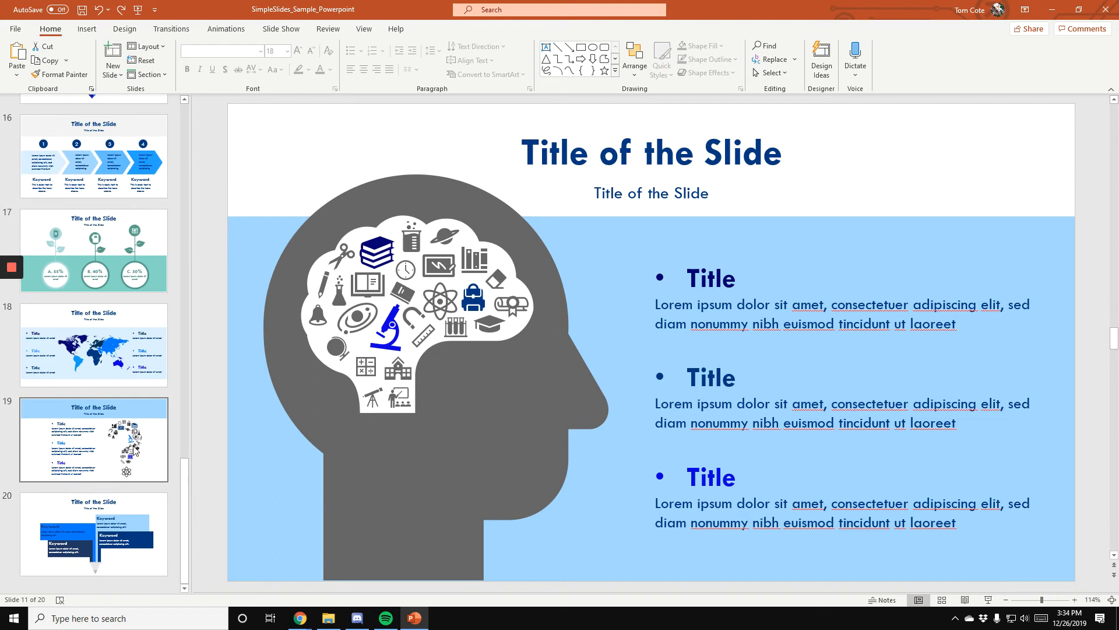
mouse_move(140, 500)
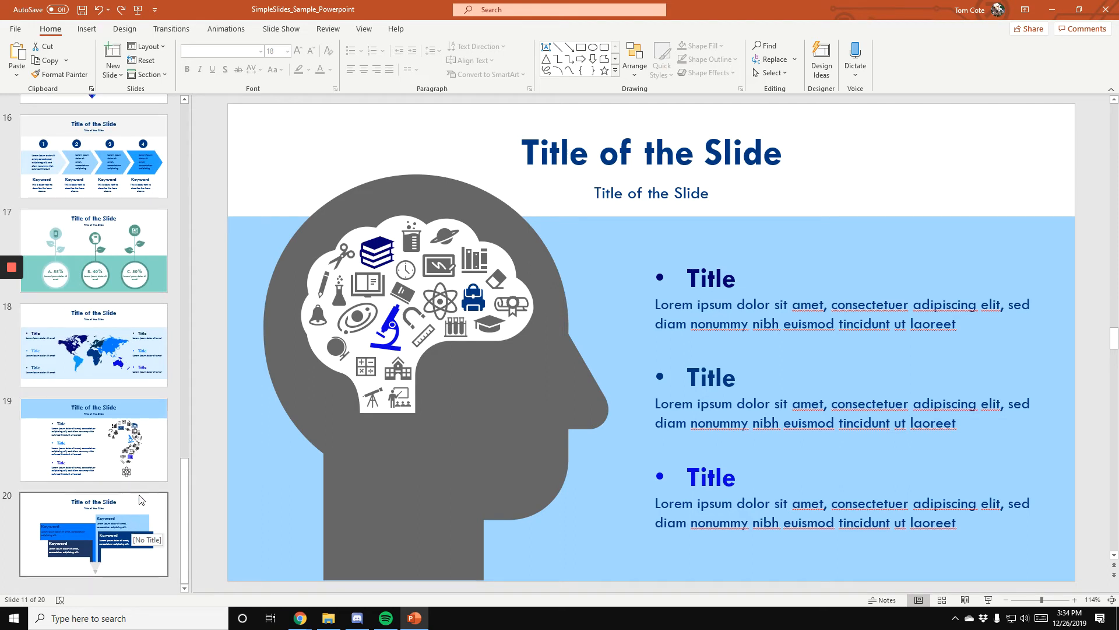
mouse_move(136, 489)
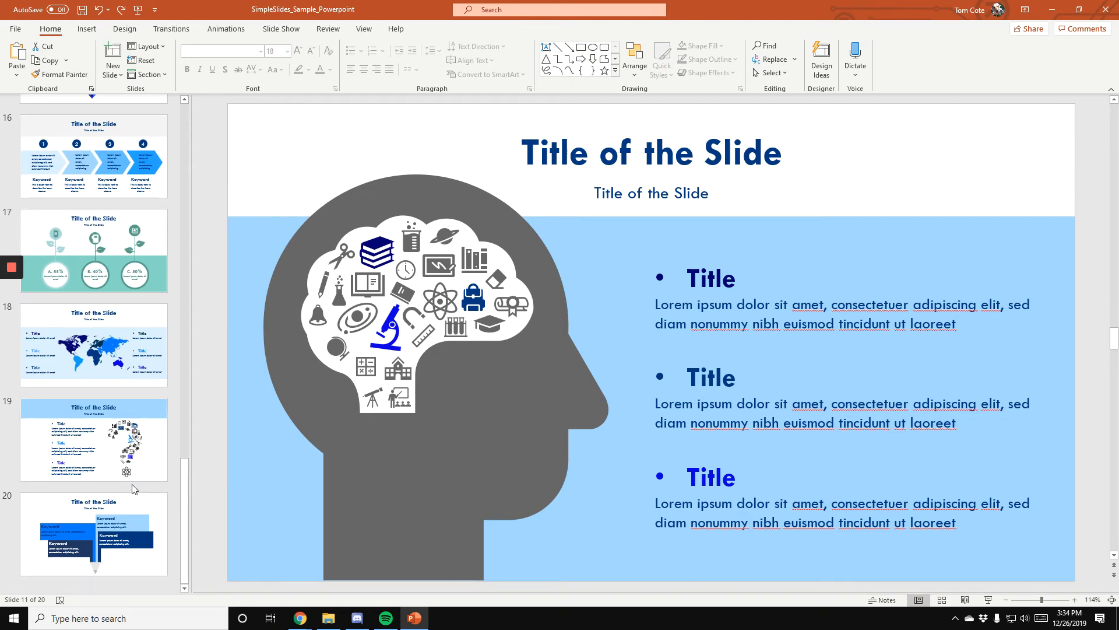